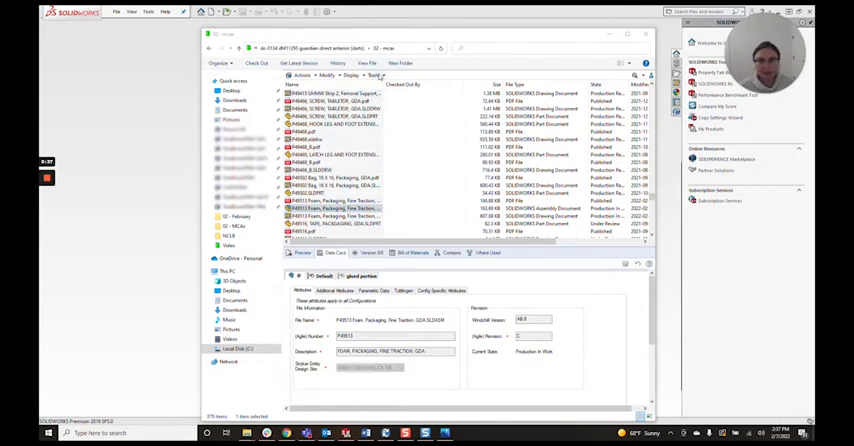
# Bring up the Update References list for the packaging assembly showing where each part is found
pyautogui.click(376, 76)
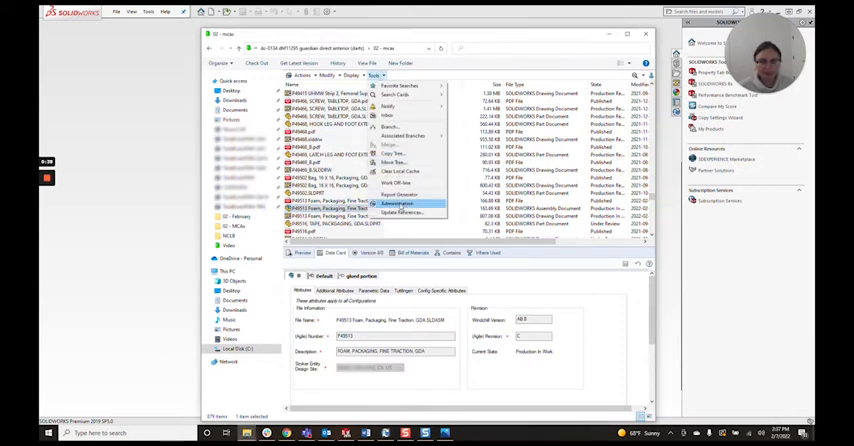
pyautogui.click(398, 208)
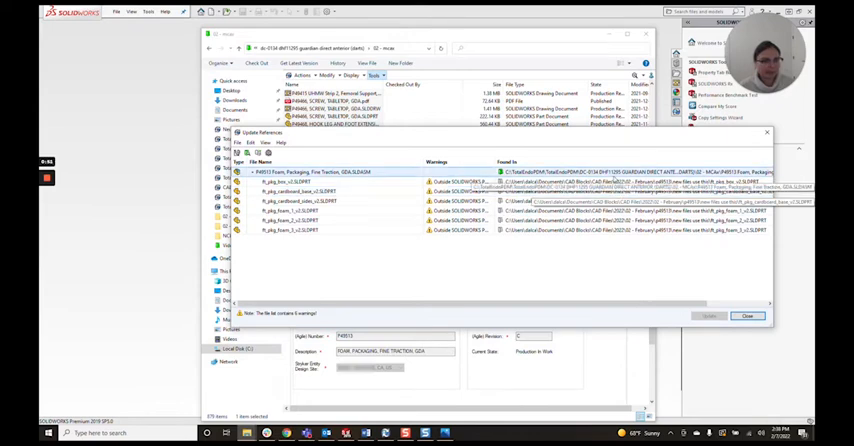
pyautogui.click(330, 192)
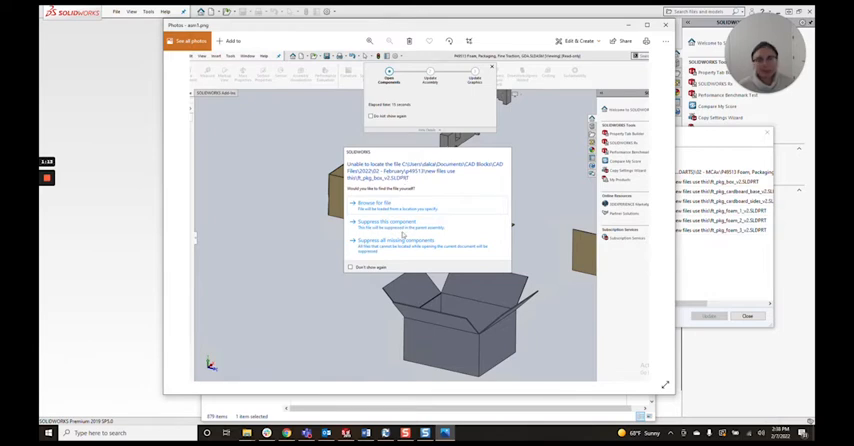
pyautogui.moveTo(478, 236)
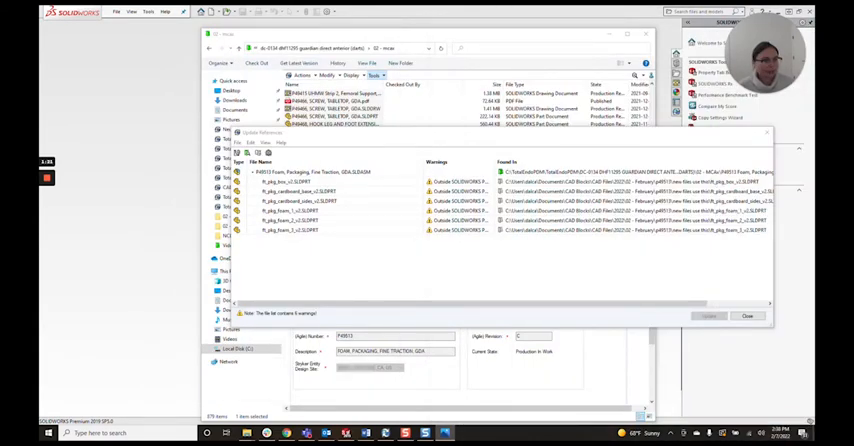
pyautogui.click(300, 182)
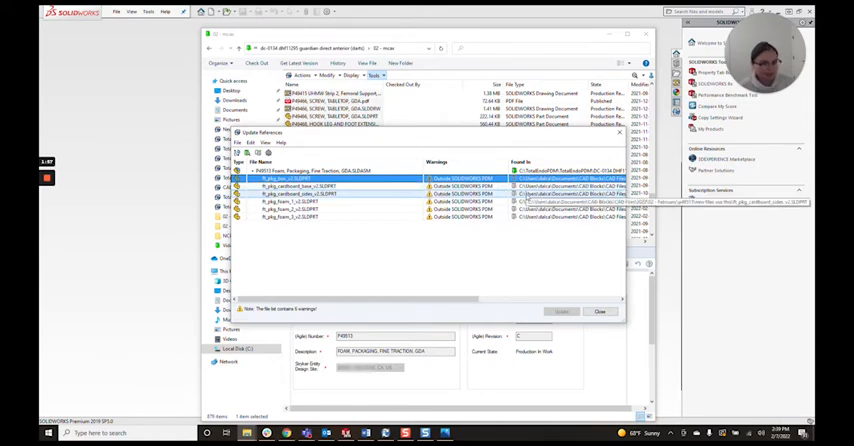
pyautogui.click(300, 186)
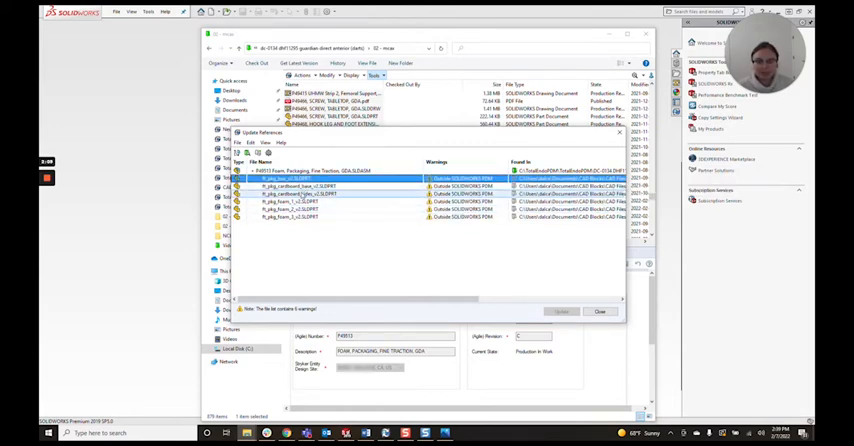
# Repoint the broken desktop part reference to its matching vault copy via the Found In dropdown
pyautogui.click(300, 178)
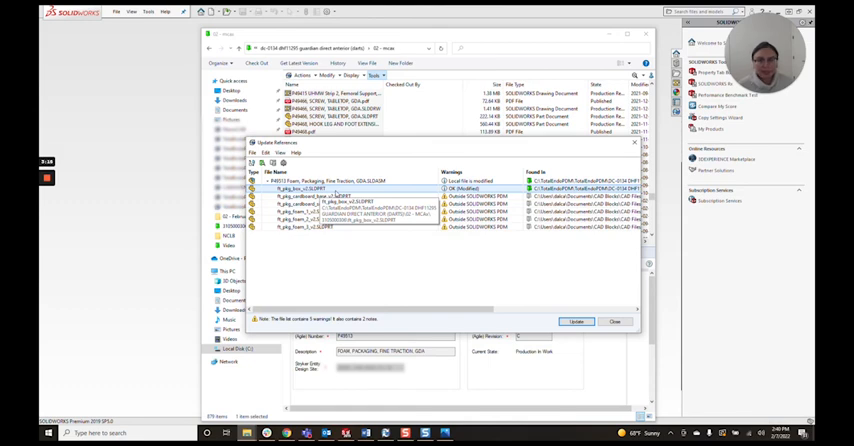
pyautogui.click(300, 188)
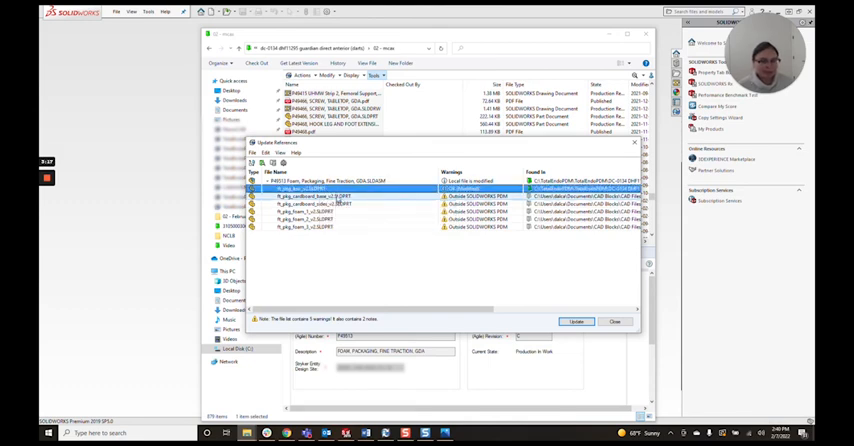
pyautogui.moveTo(320, 196)
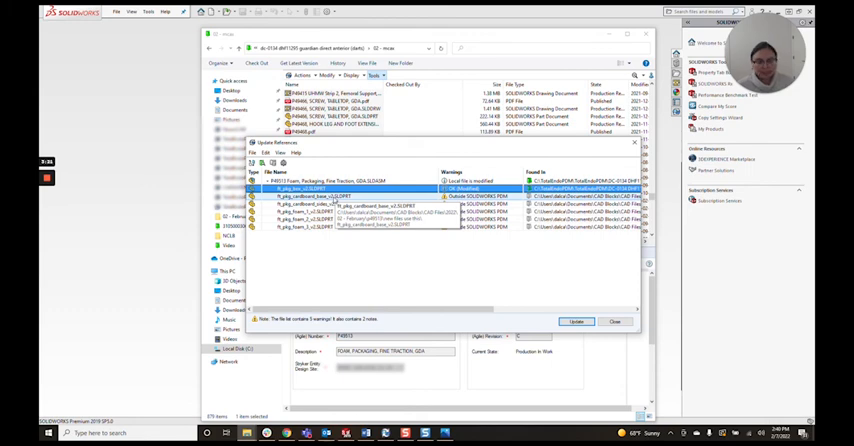
pyautogui.click(310, 188)
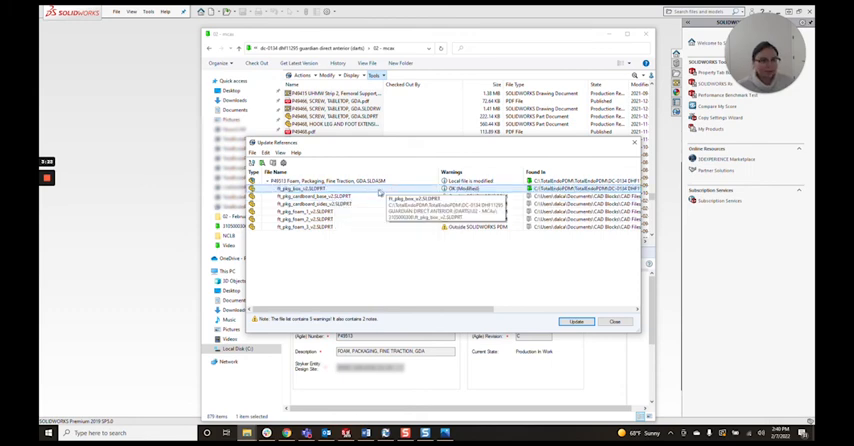